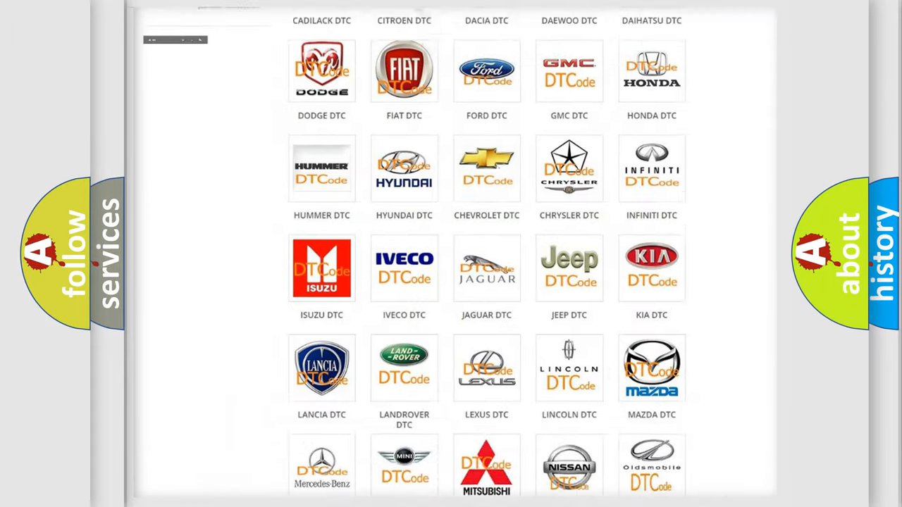
# - Open the BUICK DTC page and scroll through its list of diagnostic trouble codes
pyautogui.scroll(3)
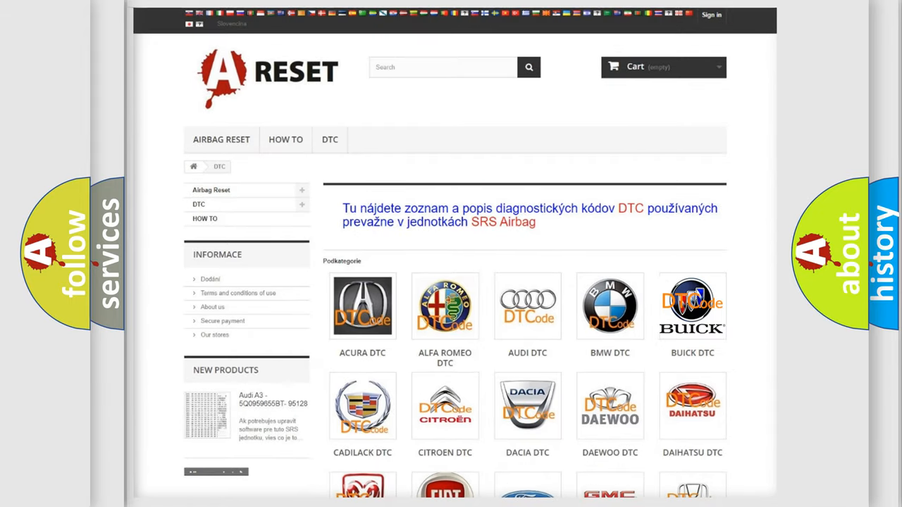
pyautogui.click(692, 306)
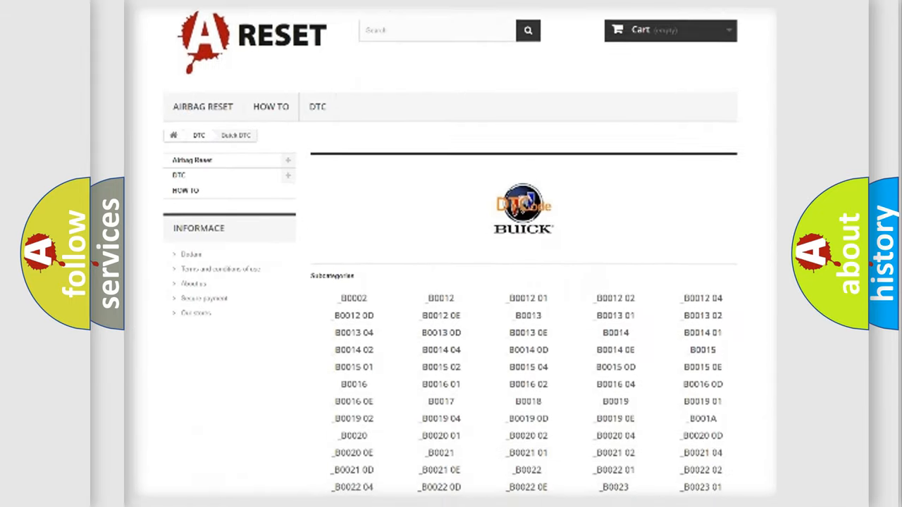
pyautogui.scroll(-3)
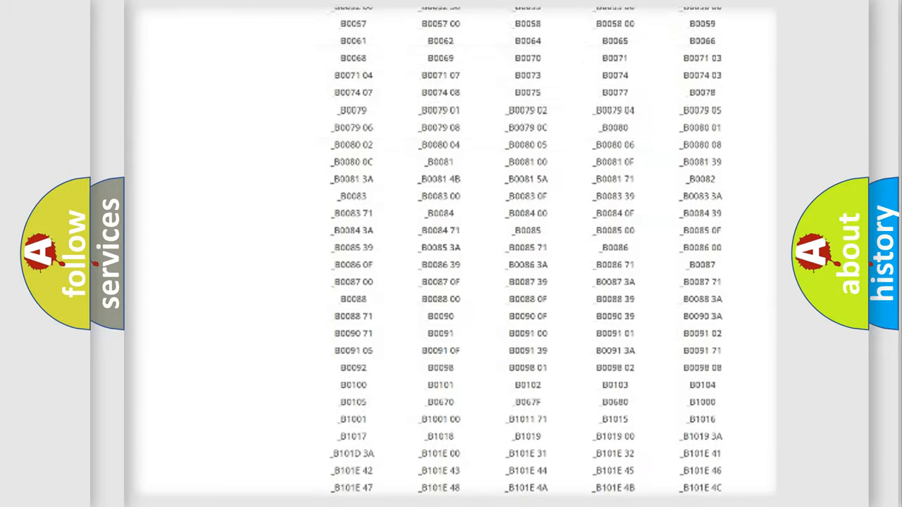